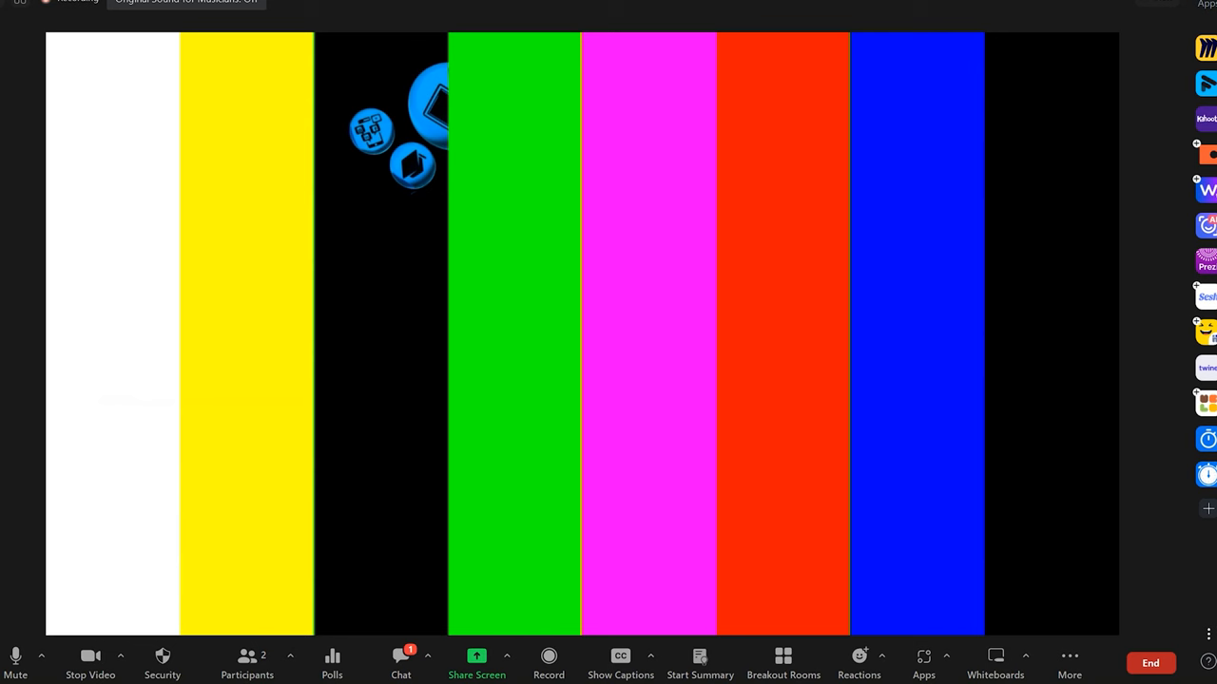
Step: Open Video Settings from the Stop Video camera menu to view the My Video options
left_click(120, 655)
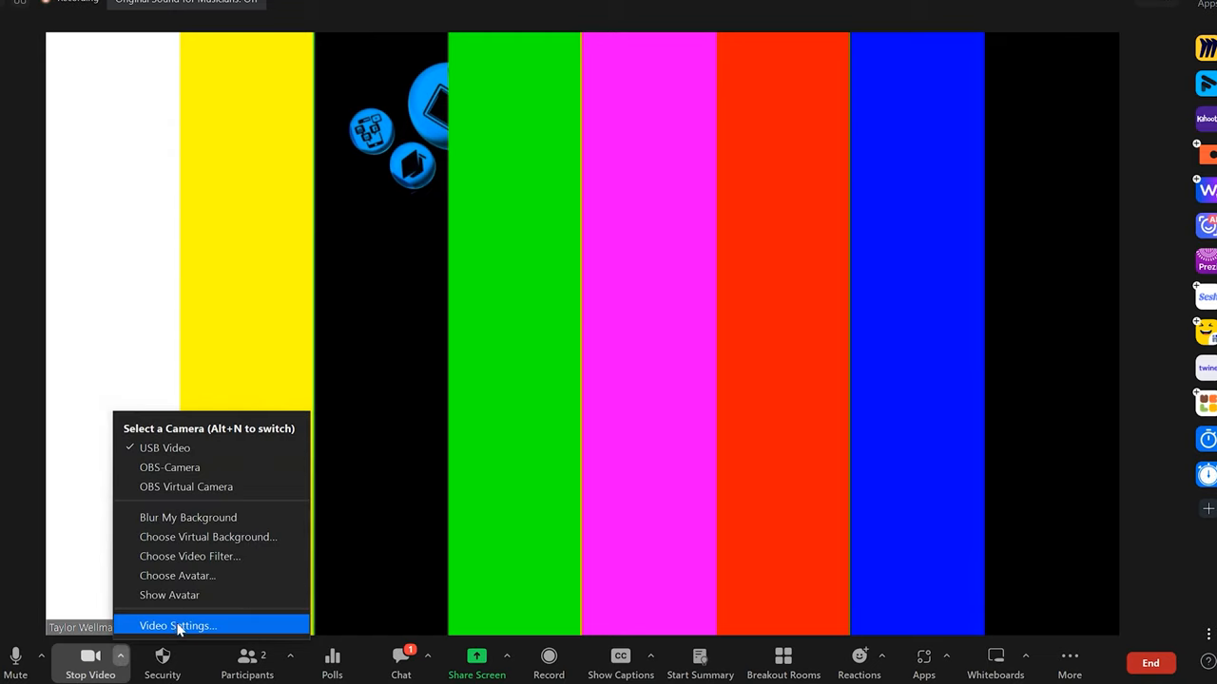
left_click(178, 625)
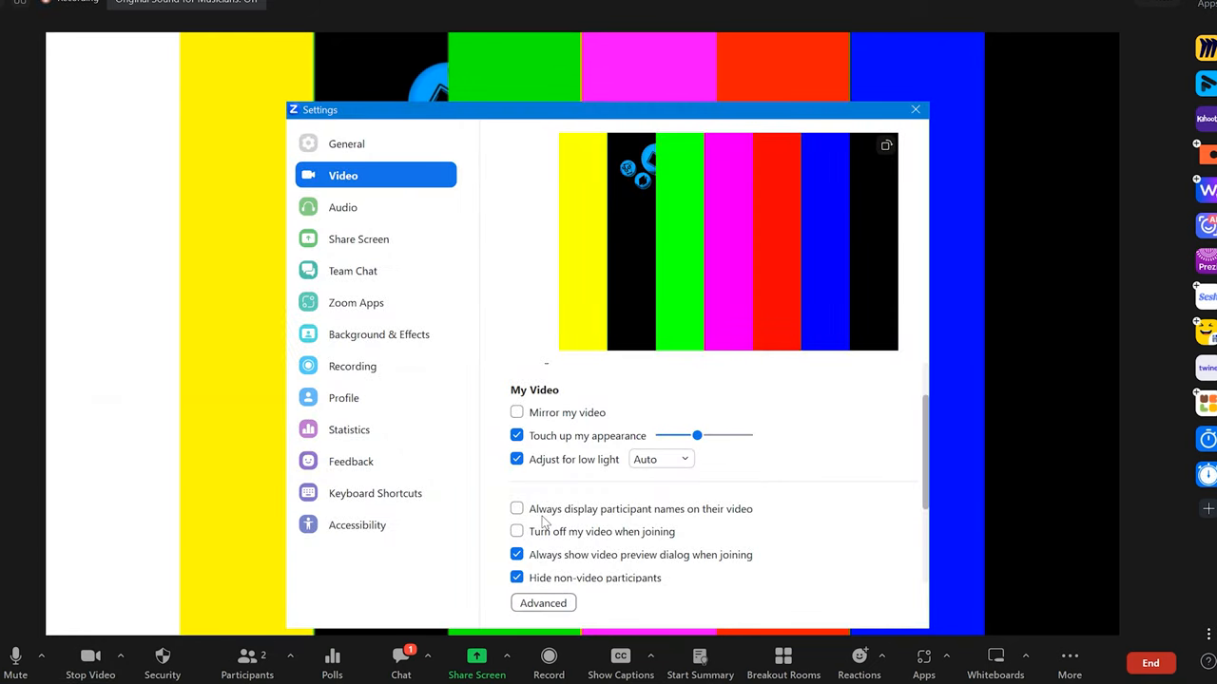